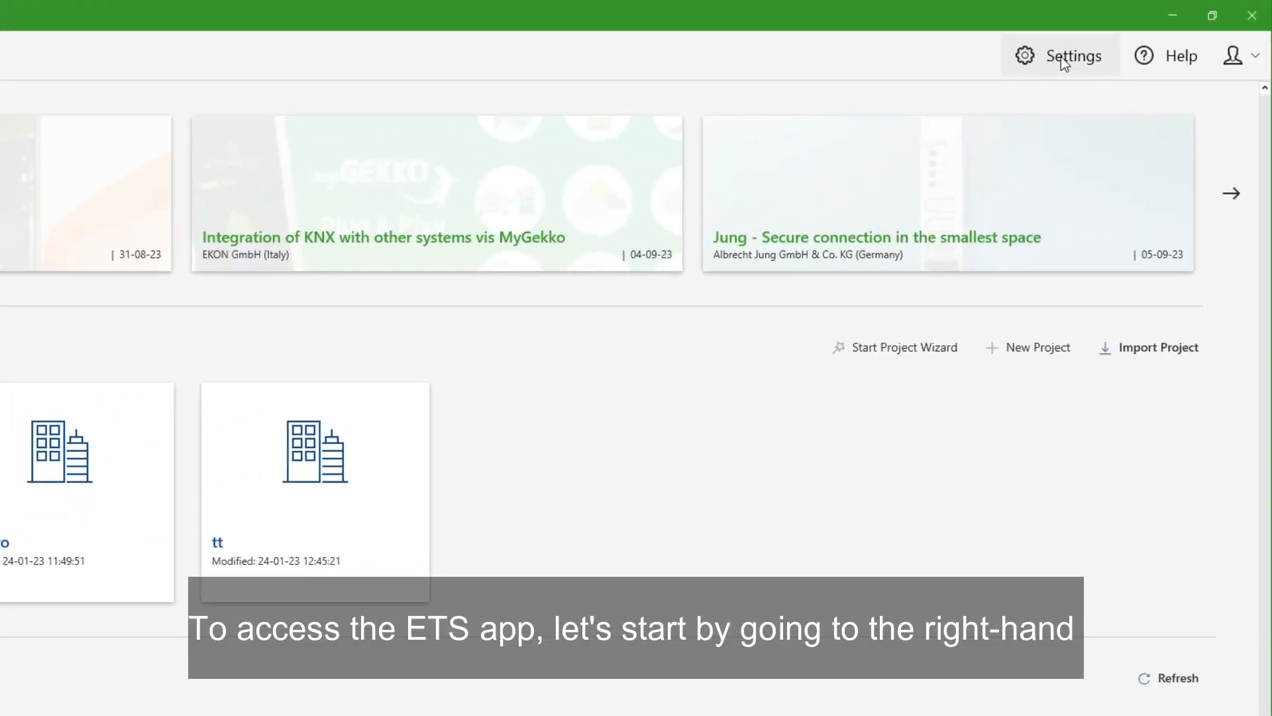
Show the installed ETS Apps list from the ETS6 settings.
{"action": "left_click", "coordinate": [1059, 55]}
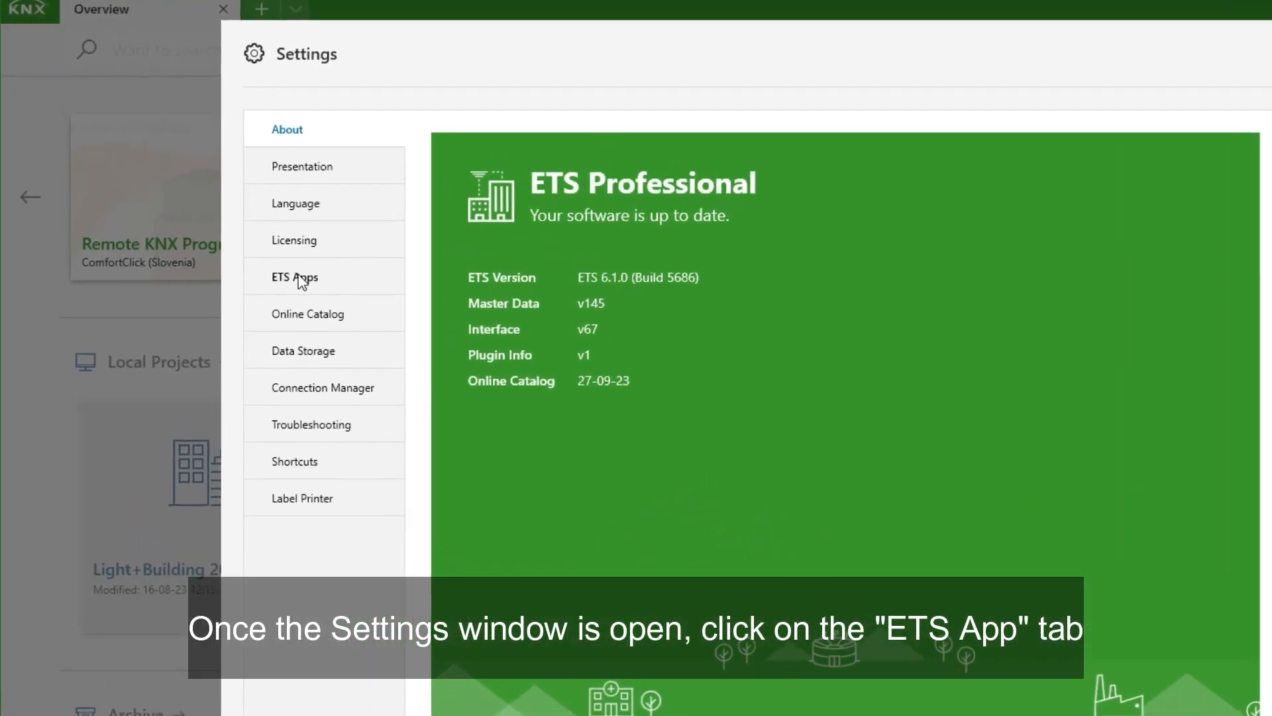
{"action": "left_click", "coordinate": [295, 278]}
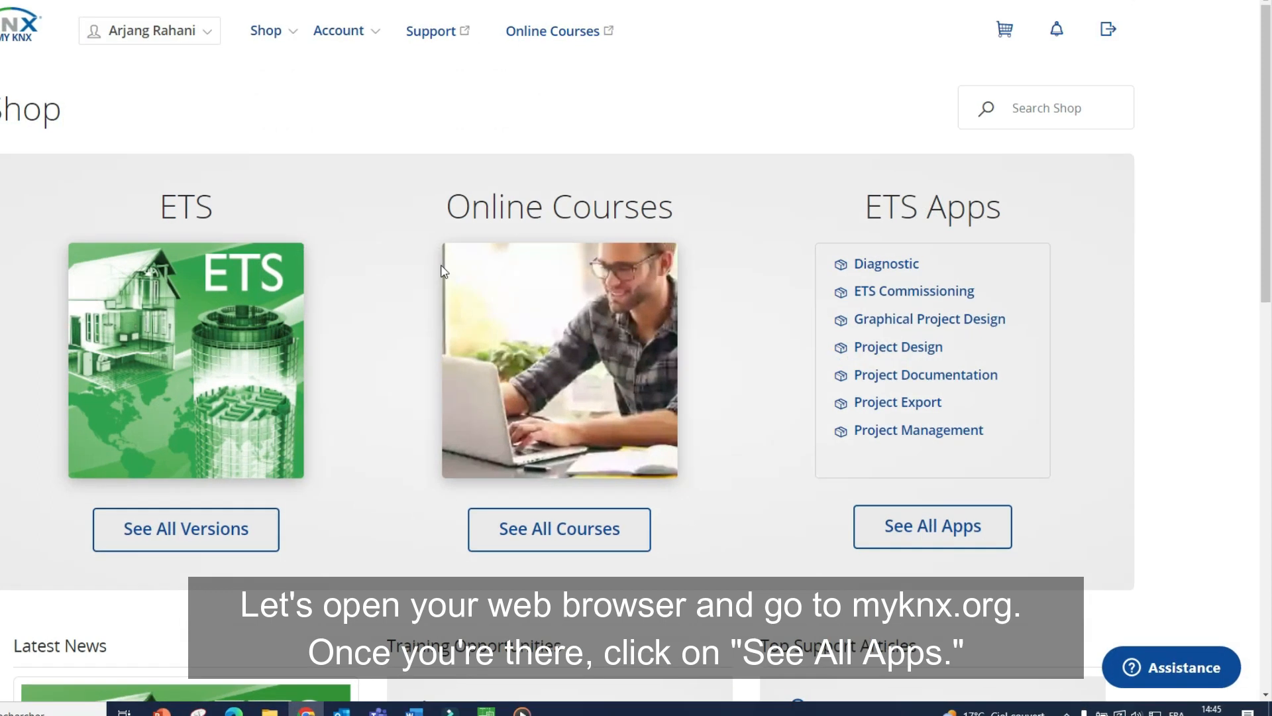
Open the full MyKNX ETS Apps catalogue and search the shop for 'la'.
{"action": "scroll", "scroll_direction": "down", "scroll_amount": 3}
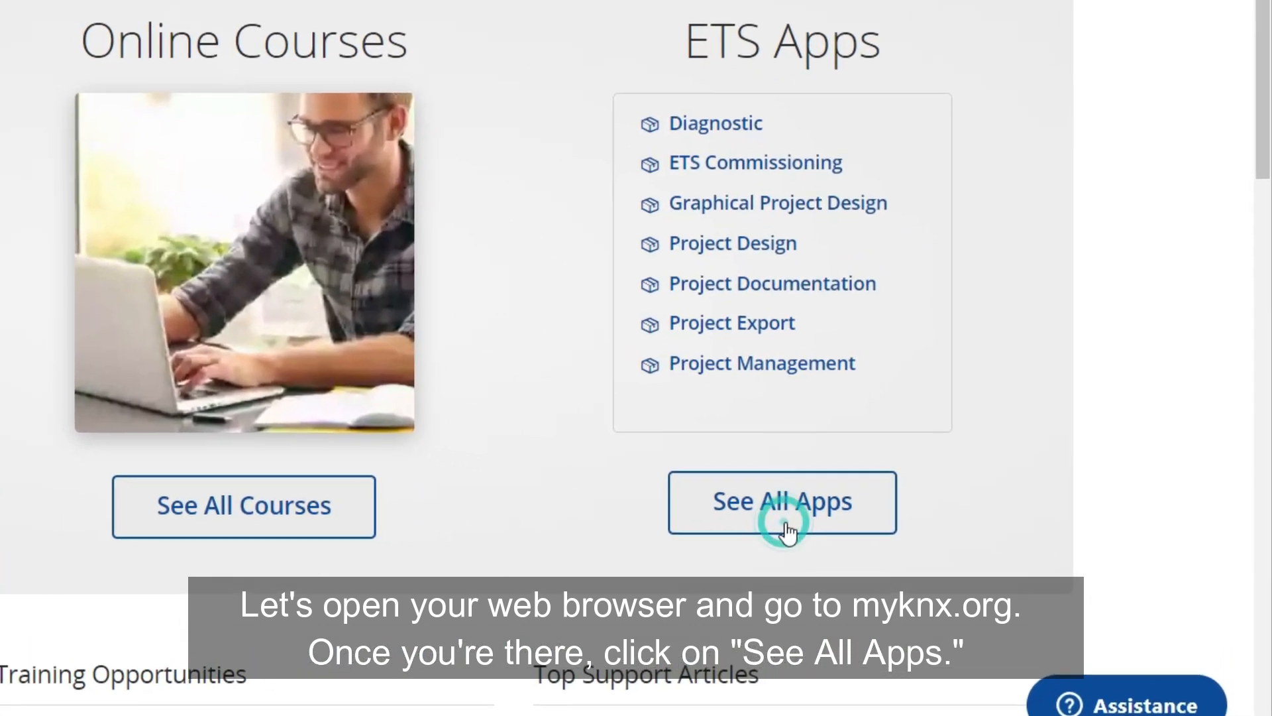
{"action": "left_click", "coordinate": [782, 502]}
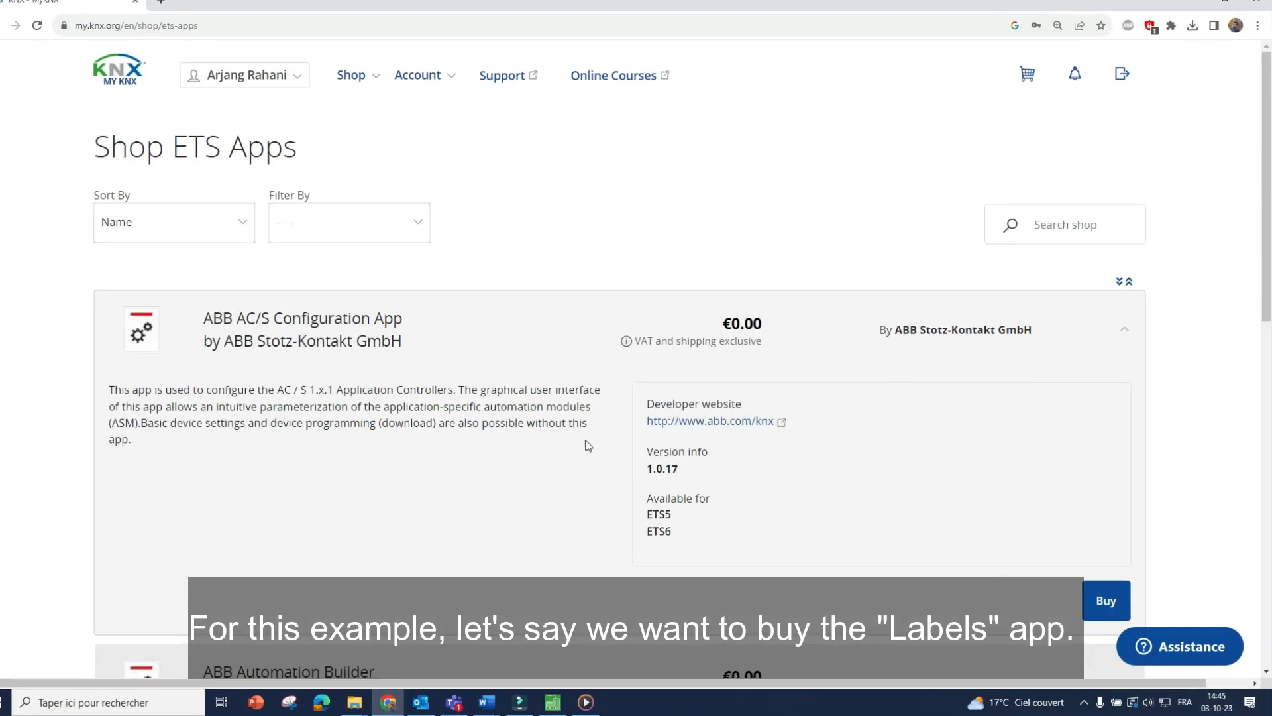
{"action": "type", "text": "la"}
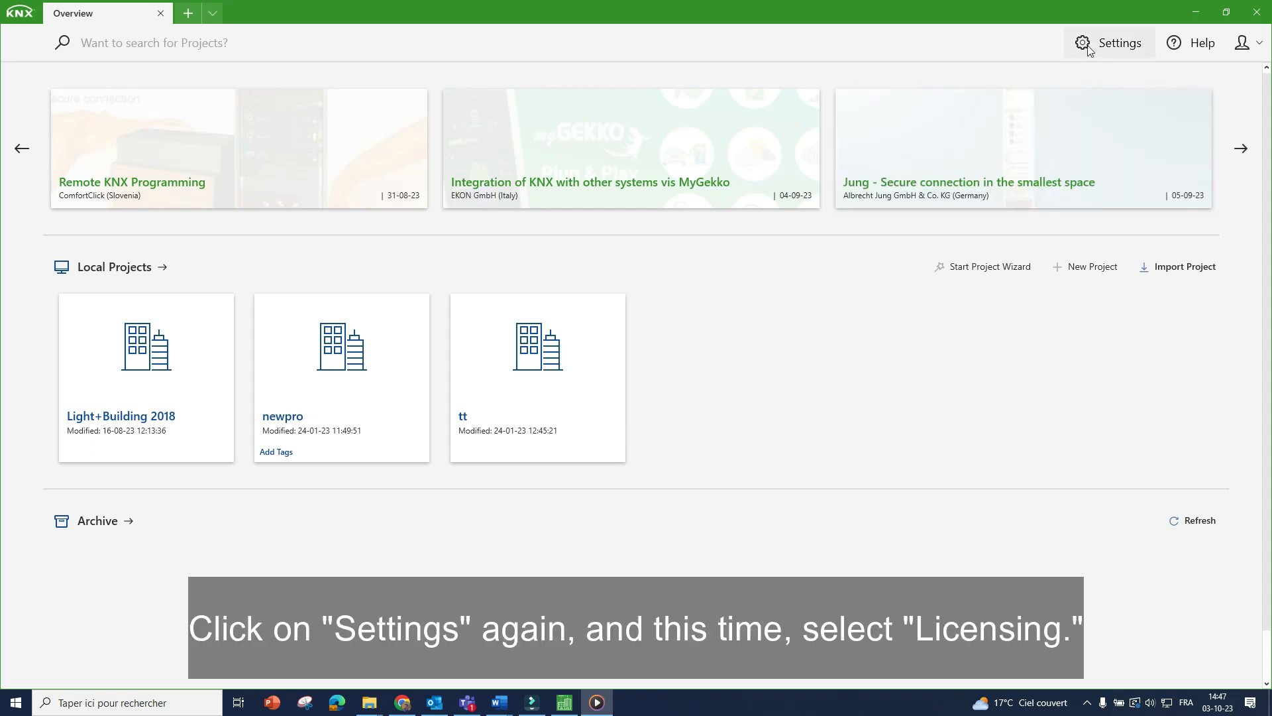
Add the Labels app licence under Settings > Licensing, then close the settings.
{"action": "left_click", "coordinate": [1118, 43]}
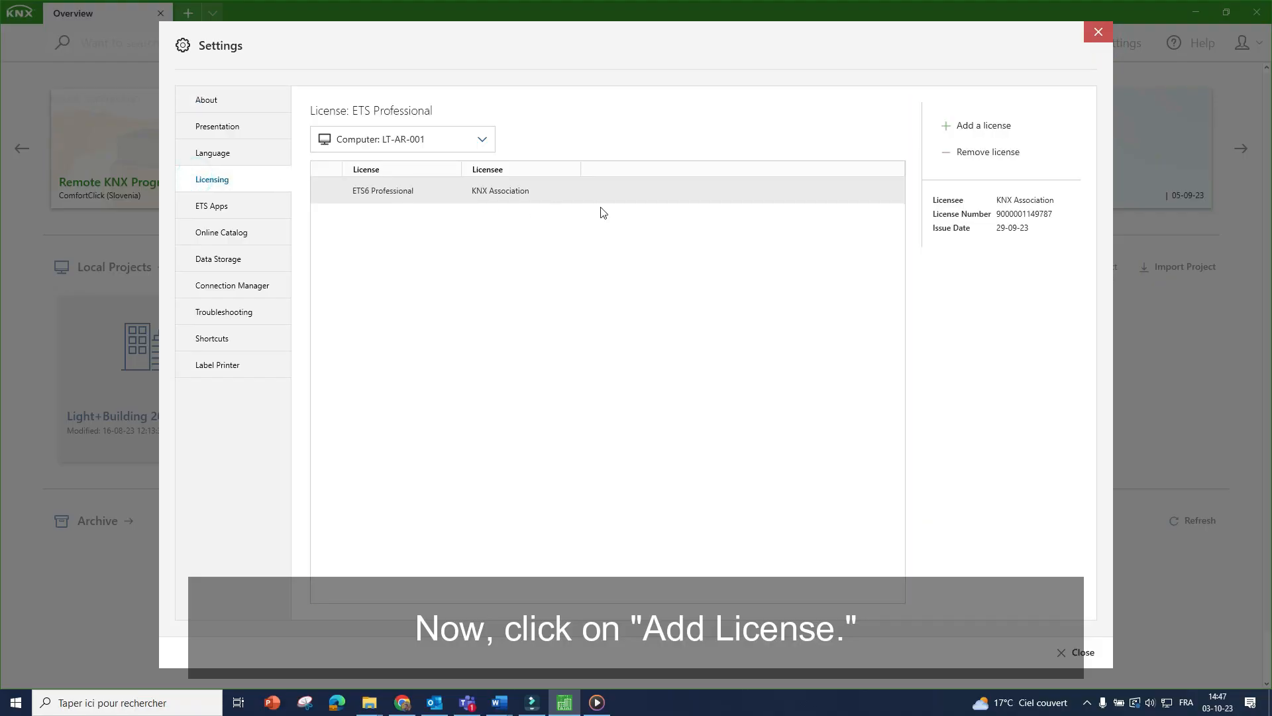
{"action": "left_click", "coordinate": [984, 125]}
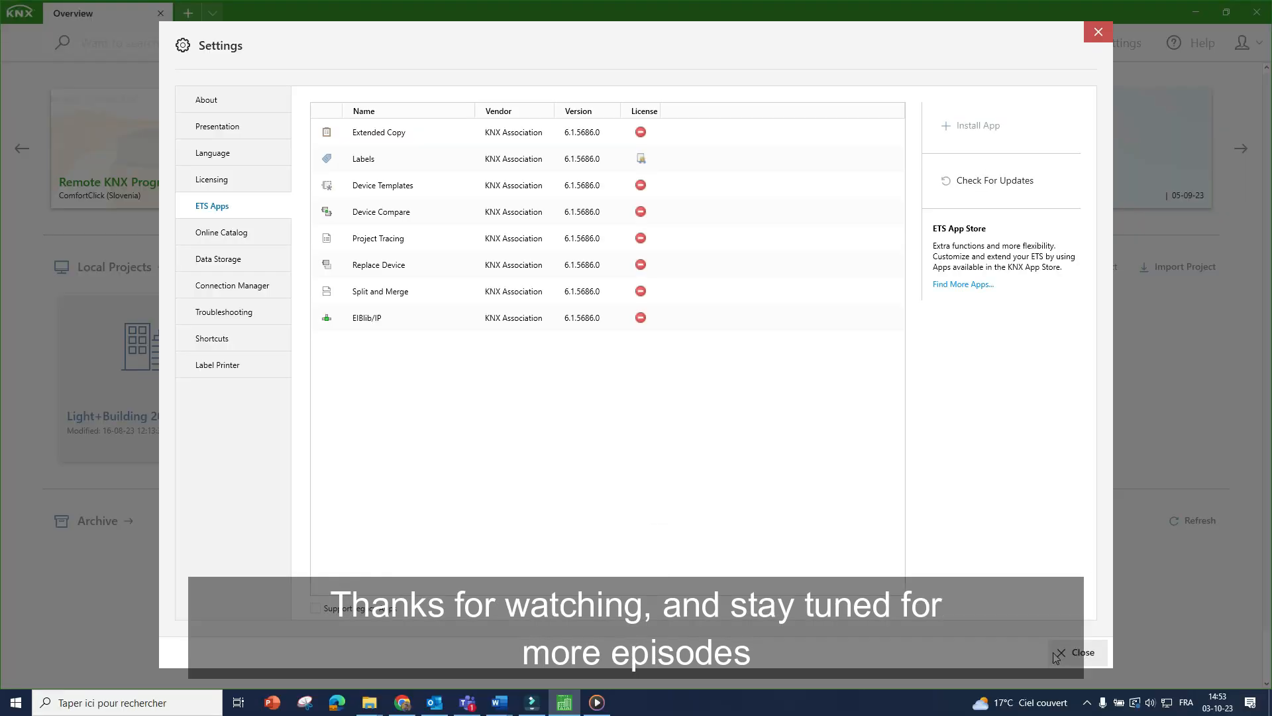
{"action": "left_click", "coordinate": [1076, 652]}
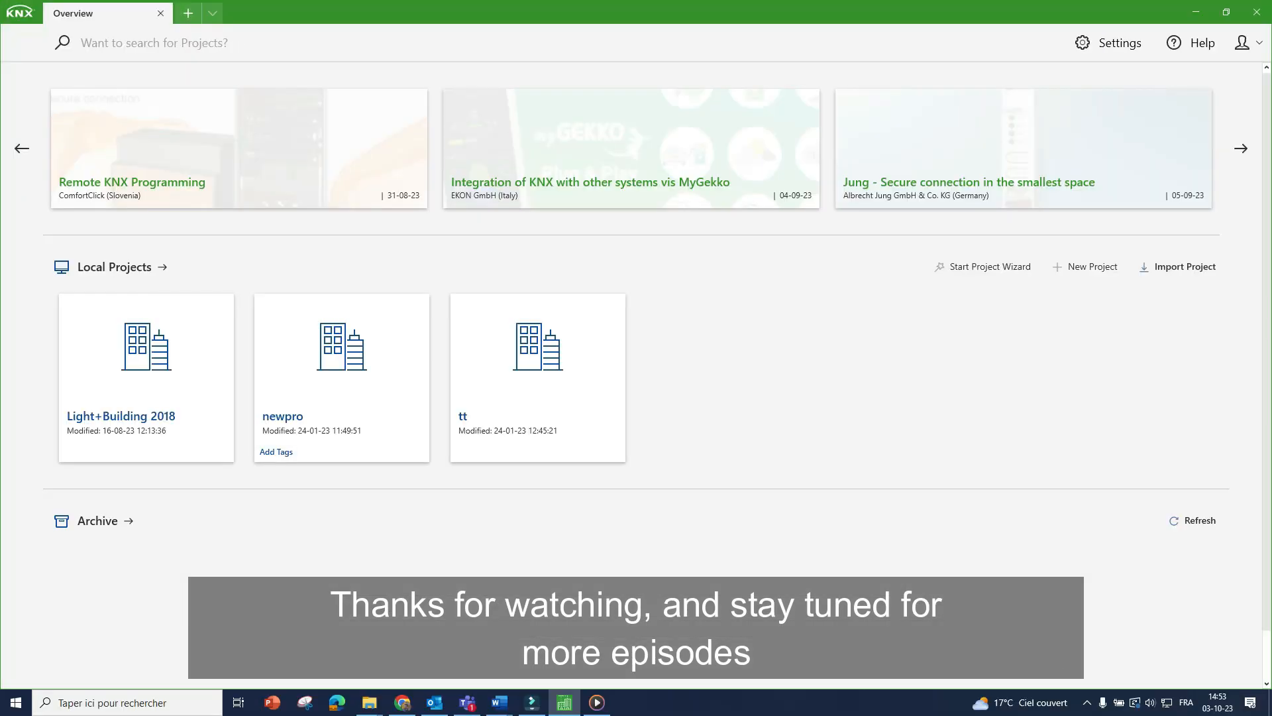